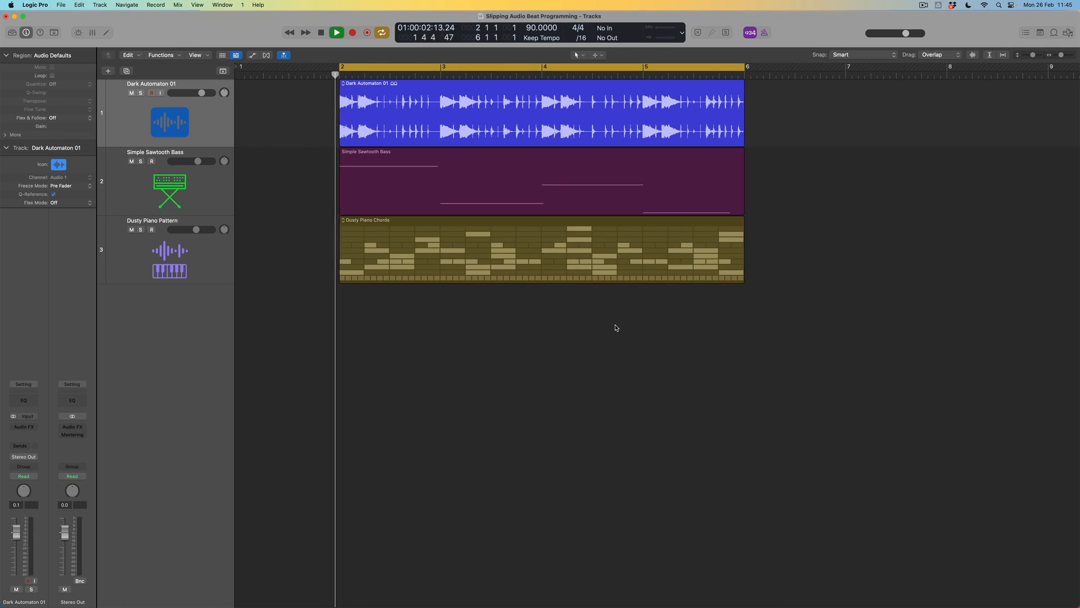
Step: Stop playback of the three-track arrangement to work on the drum loop at bar 2
click(337, 32)
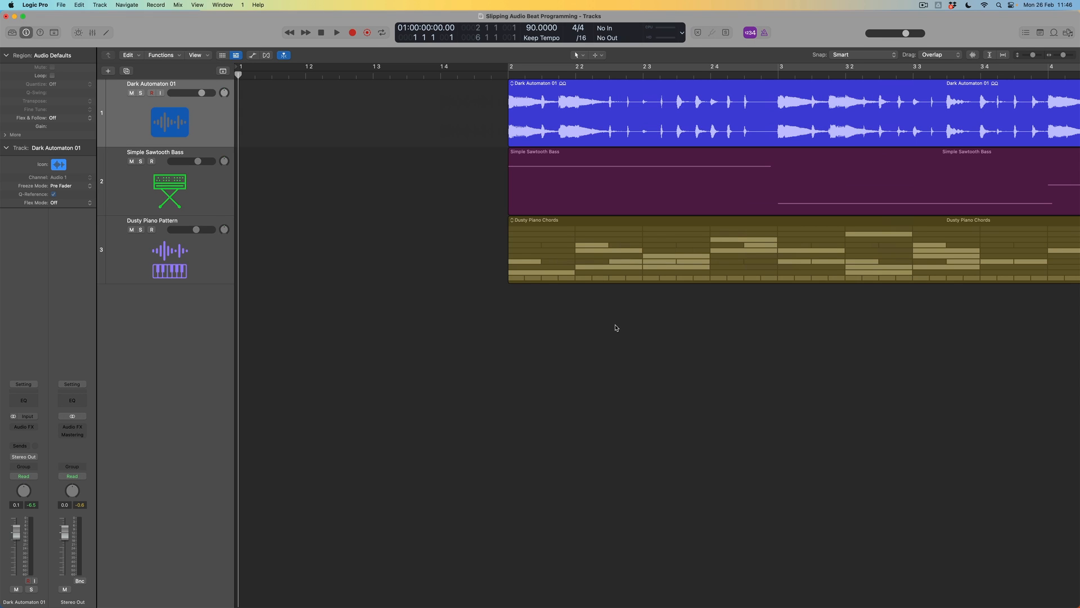
mouse_move(589, 188)
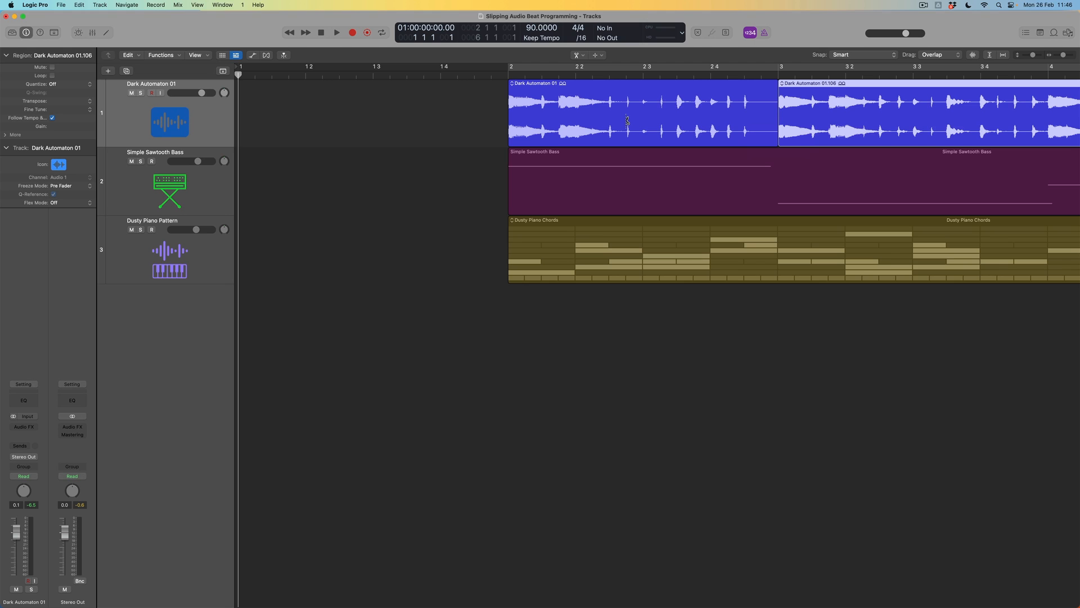
Step: Cut bar 2 of the Dark Automaton loop into sixteen 16th-note slices, returning to Pointer
click(640, 113)
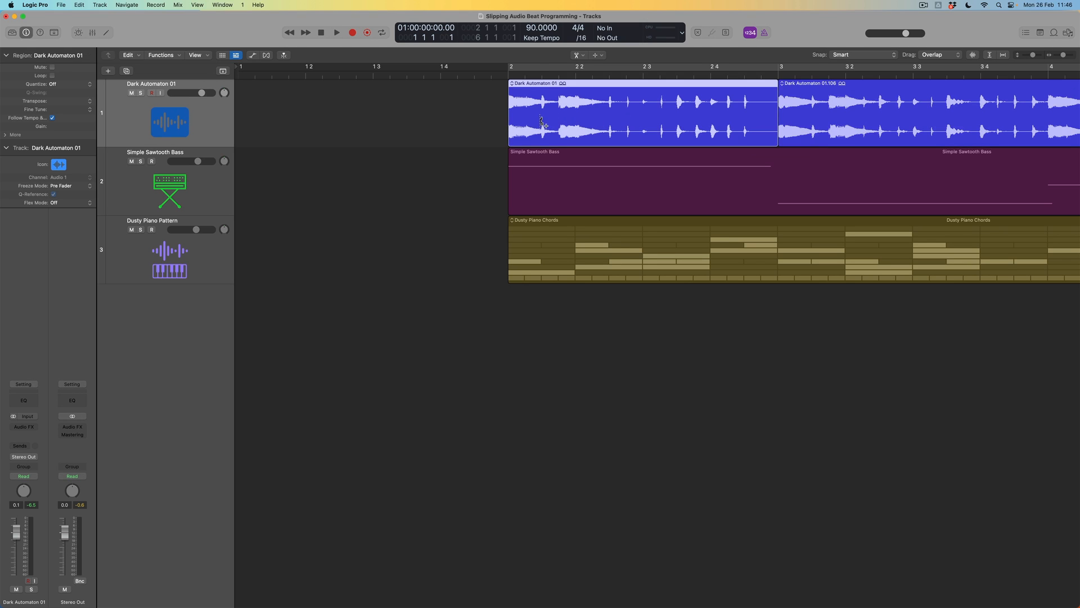
click(336, 33)
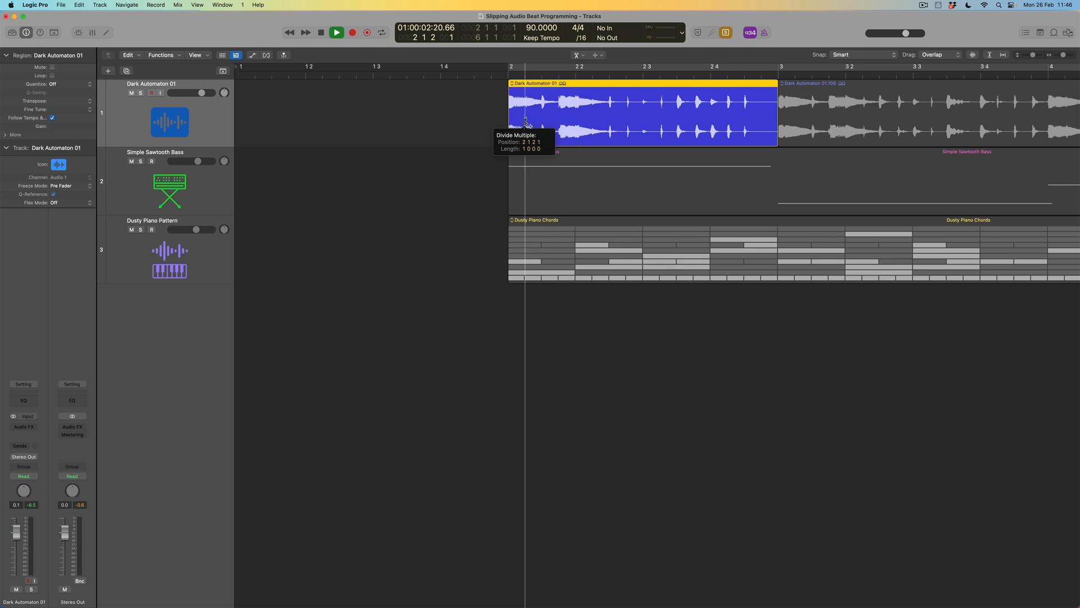
click(525, 120)
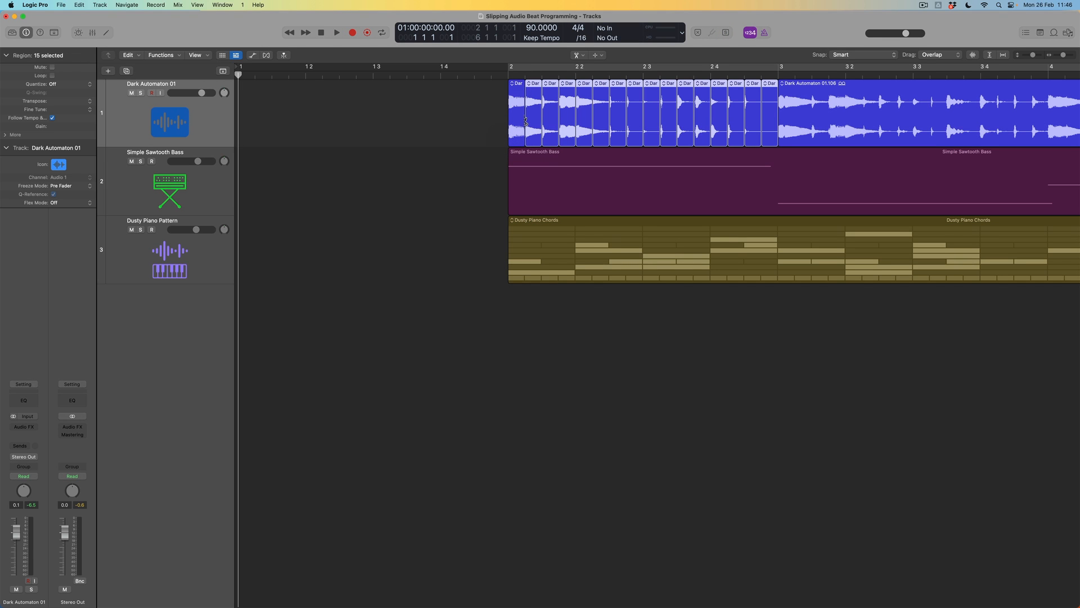
click(525, 120)
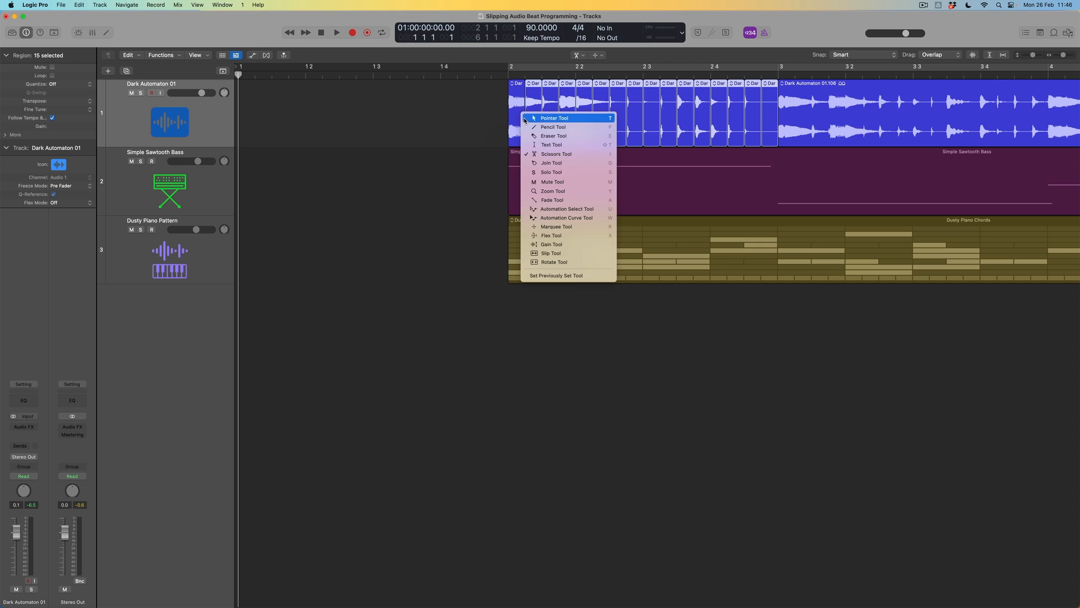
click(553, 117)
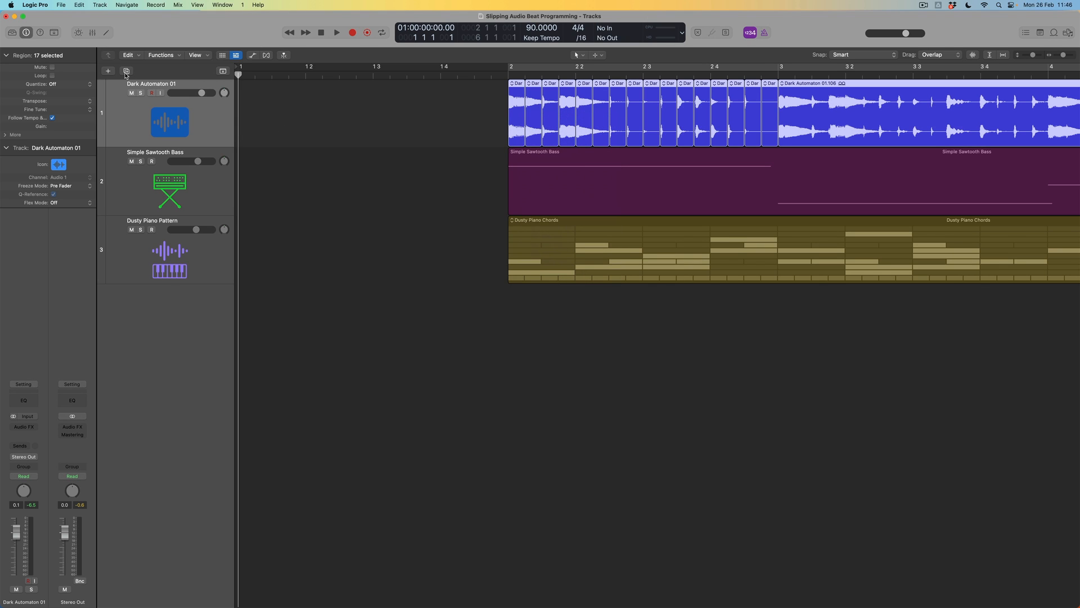
Step: Add a second audio track and drag the first drum slice onto it
click(107, 70)
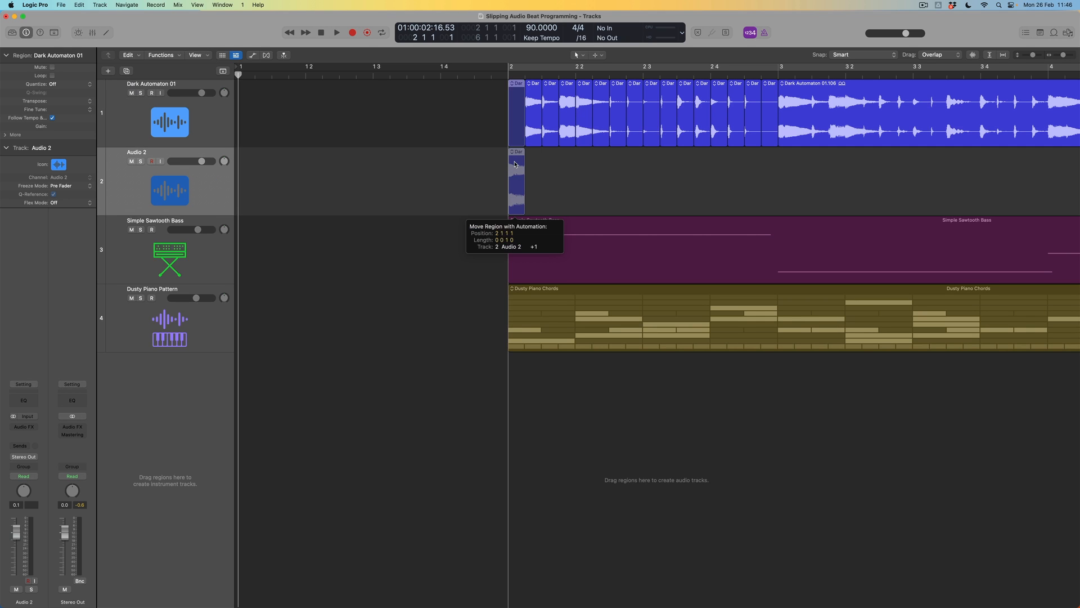
drag(514, 182, 537, 183)
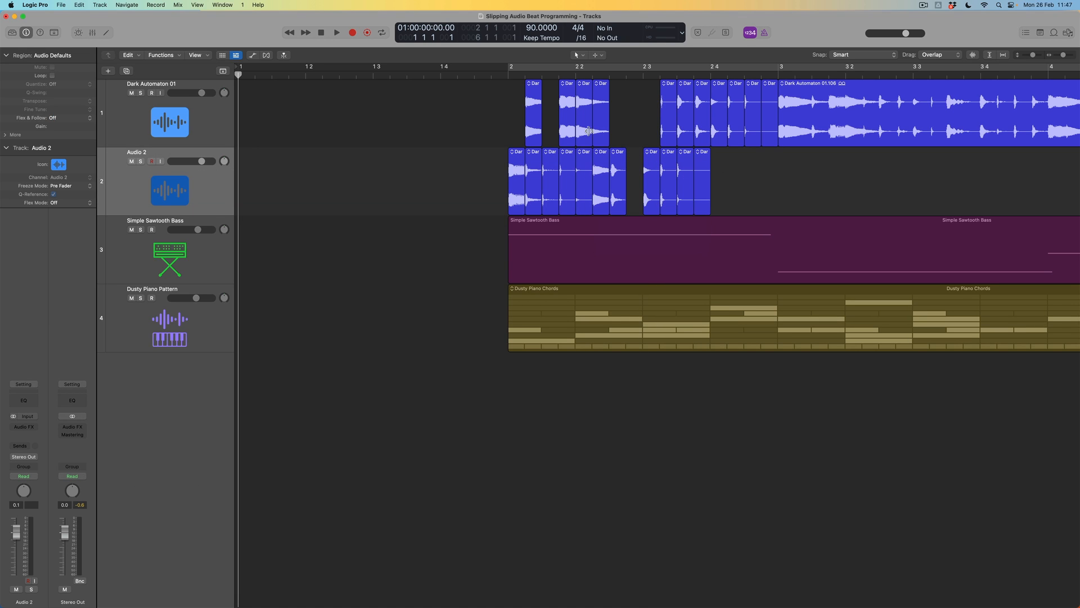
click(634, 179)
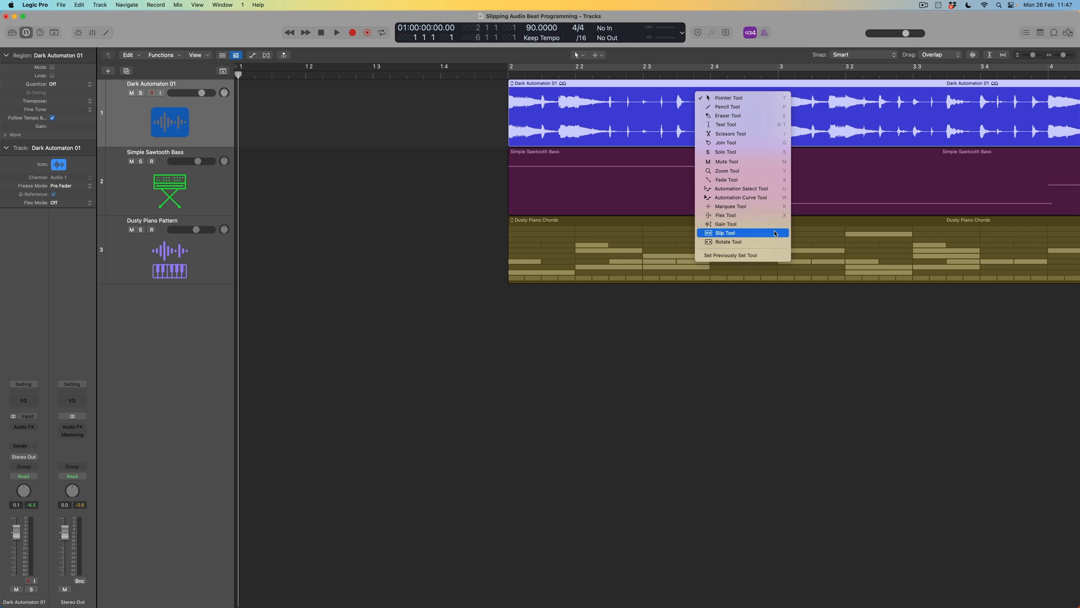
Step: Choose the Slip Tool for sliding audio inside regions
click(725, 232)
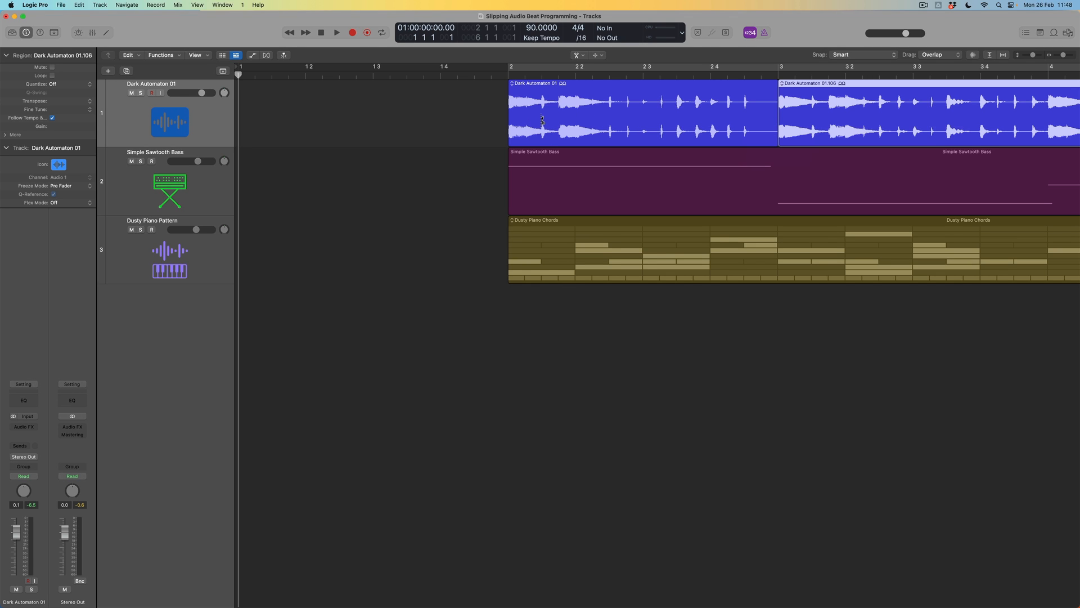
Step: Split bar 2 of the Dark Automaton region into eight eighth-note slices
click(337, 33)
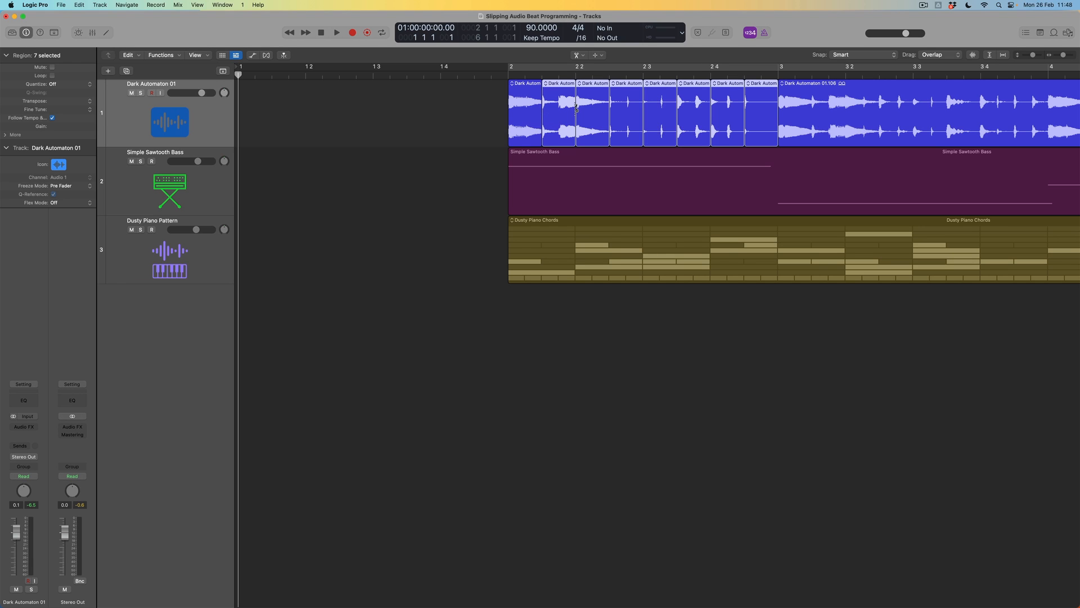
right_click(577, 108)
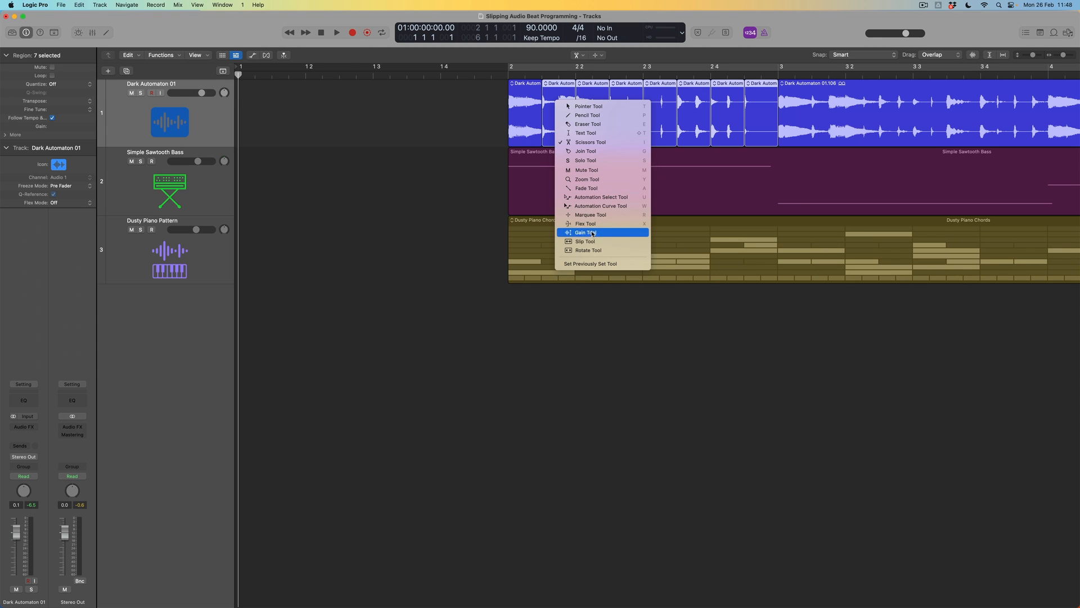
Step: Pick Slip Tool from the right-click Tool menu
click(585, 233)
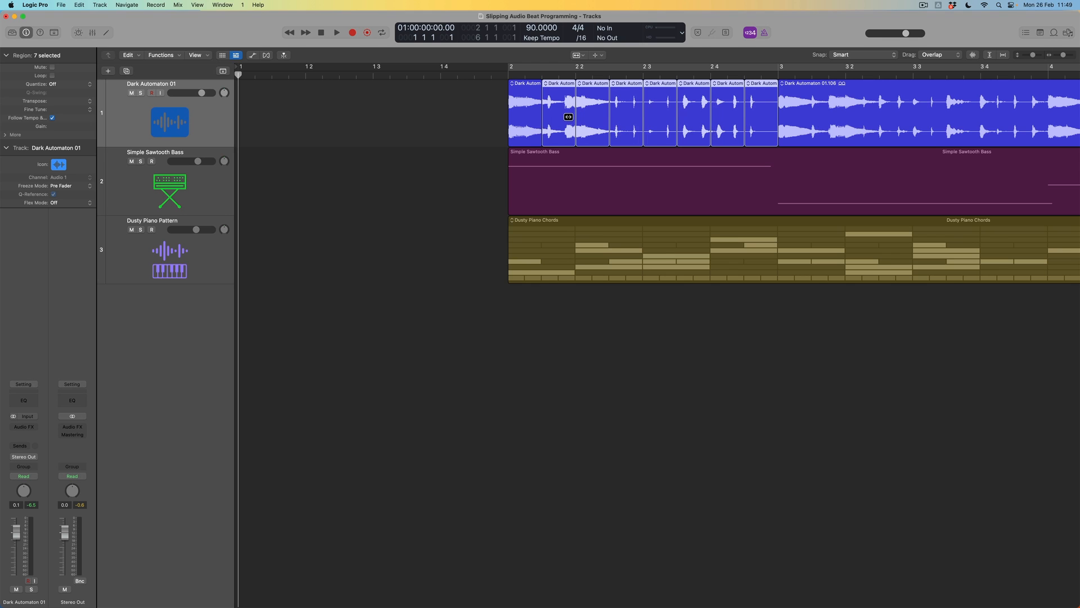
Step: Pick an editing tool to slide audio within the eighth-note drum slices
right_click(566, 117)
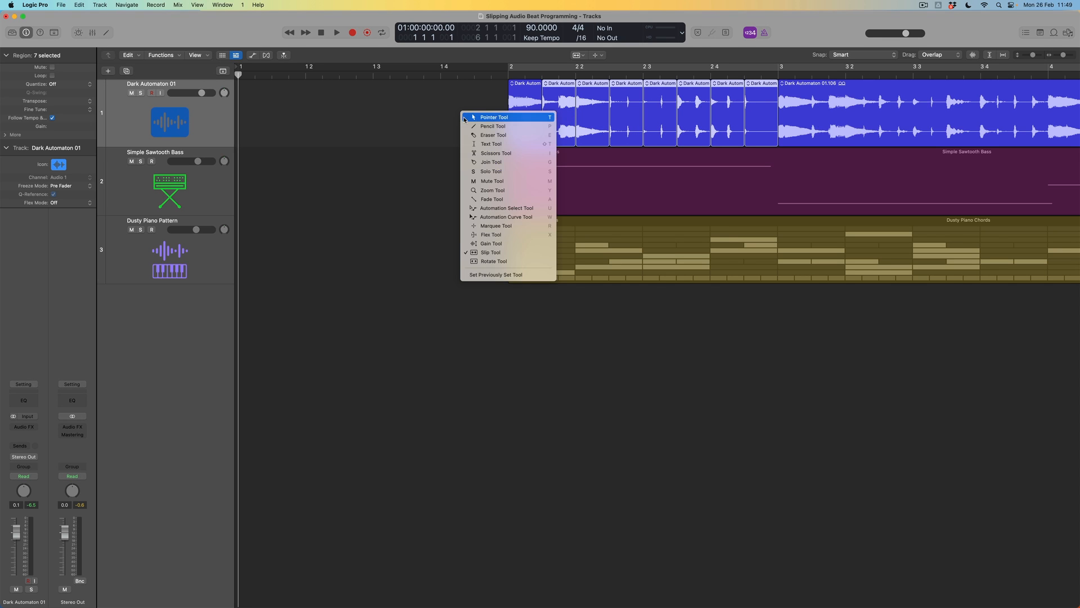
click(493, 117)
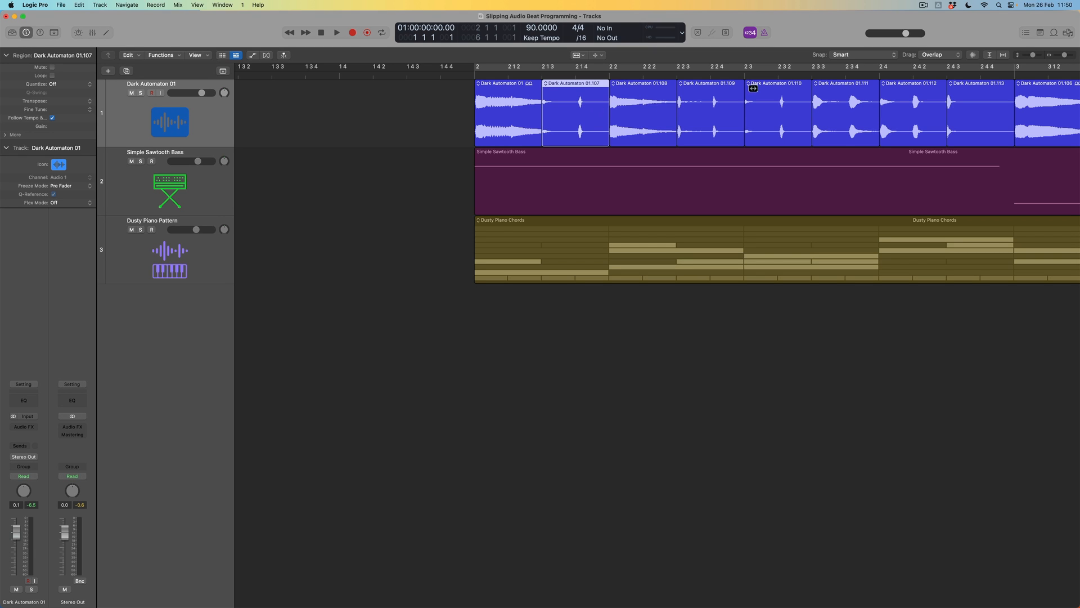
Step: Set Snap to Beat and slide audio in more bar-2 drum slices
click(836, 55)
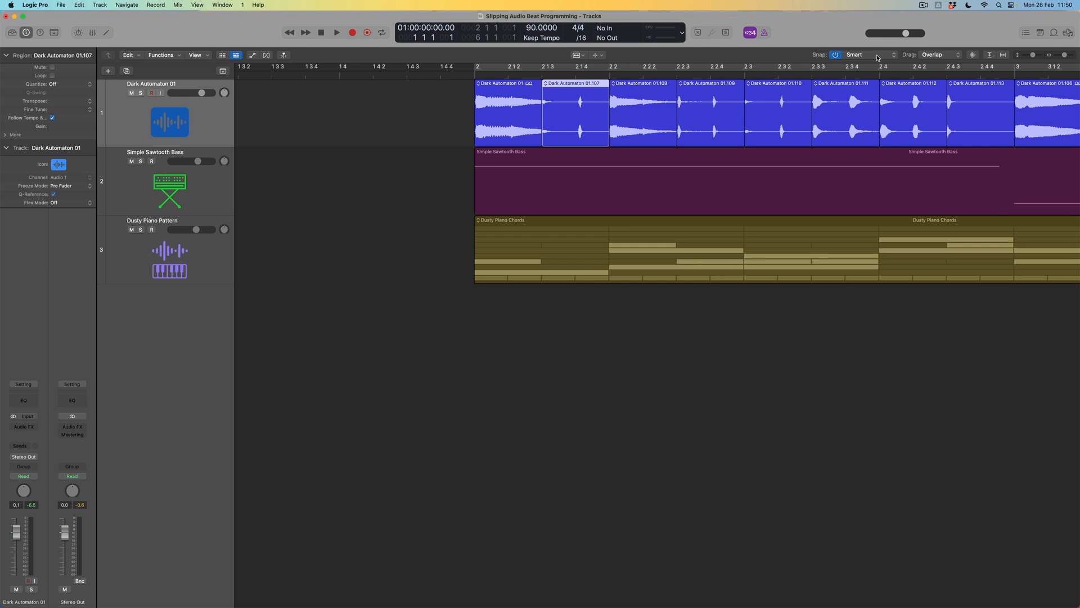
click(857, 55)
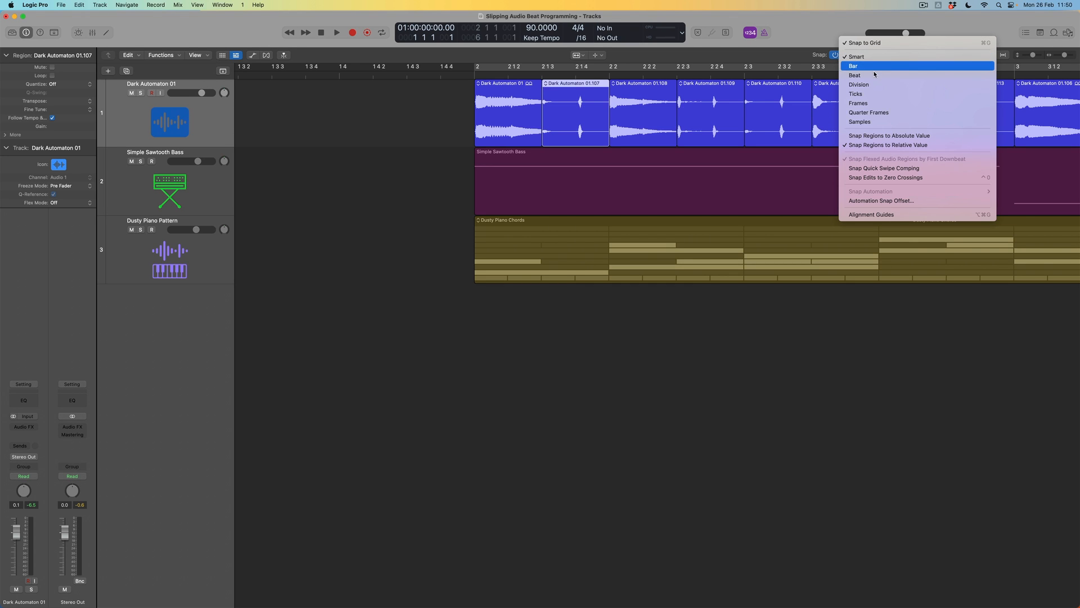
click(855, 75)
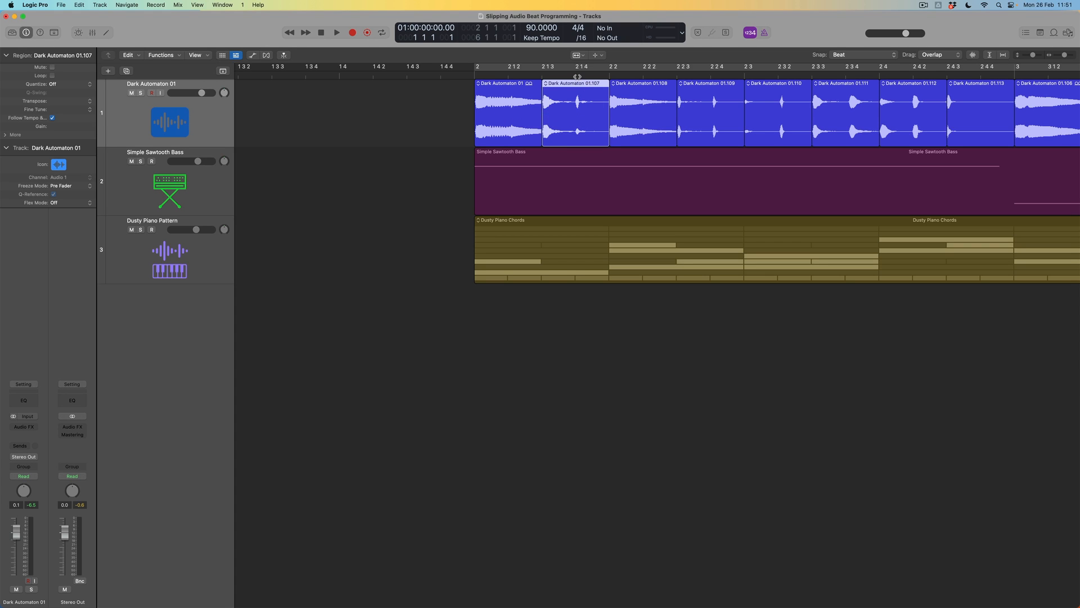
click(641, 104)
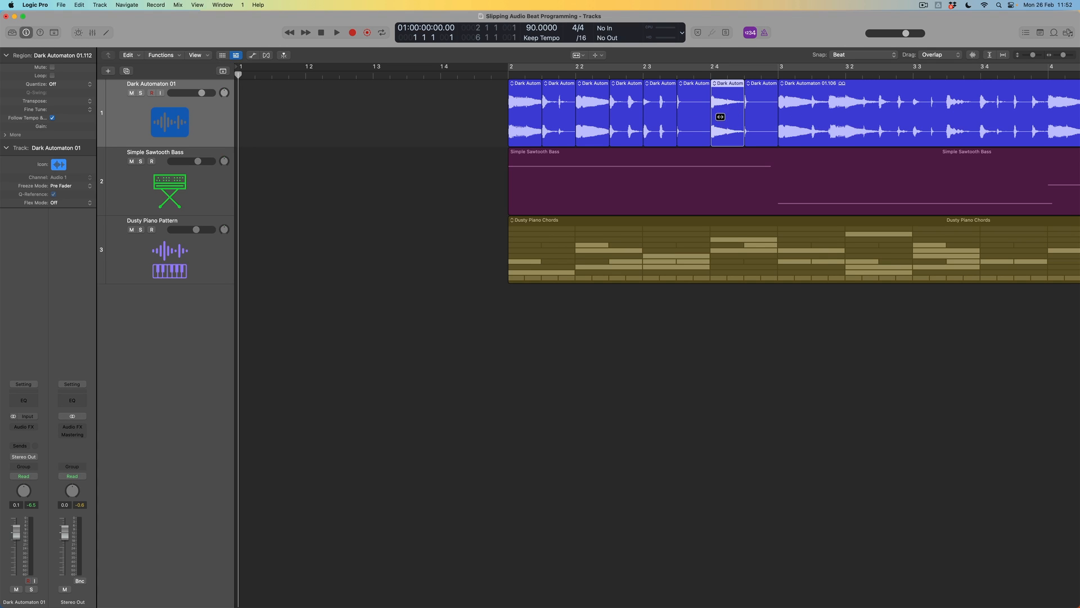
mouse_move(635, 126)
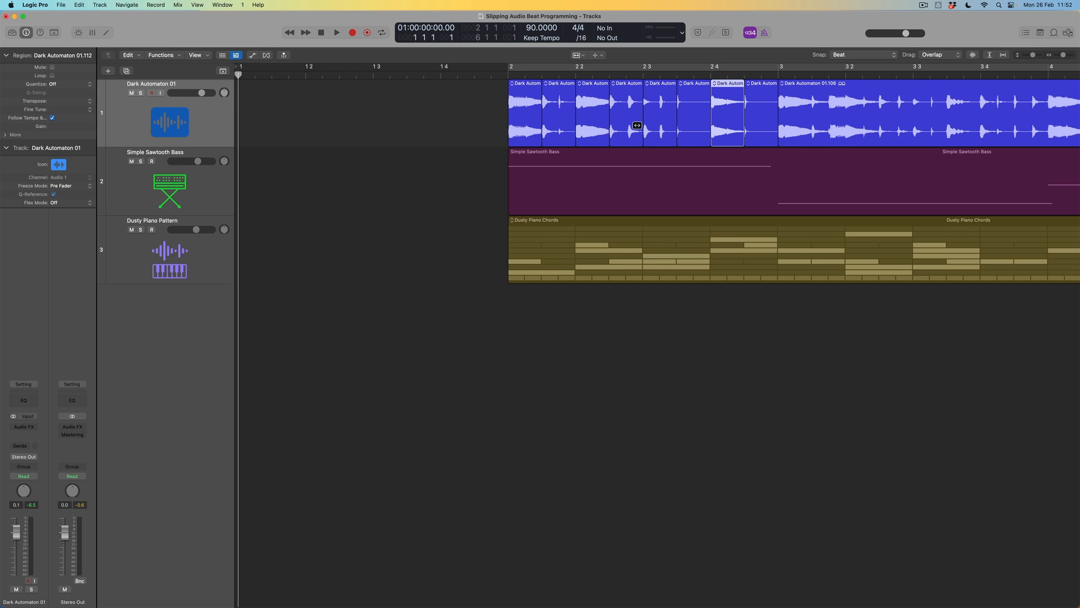
mouse_move(761, 117)
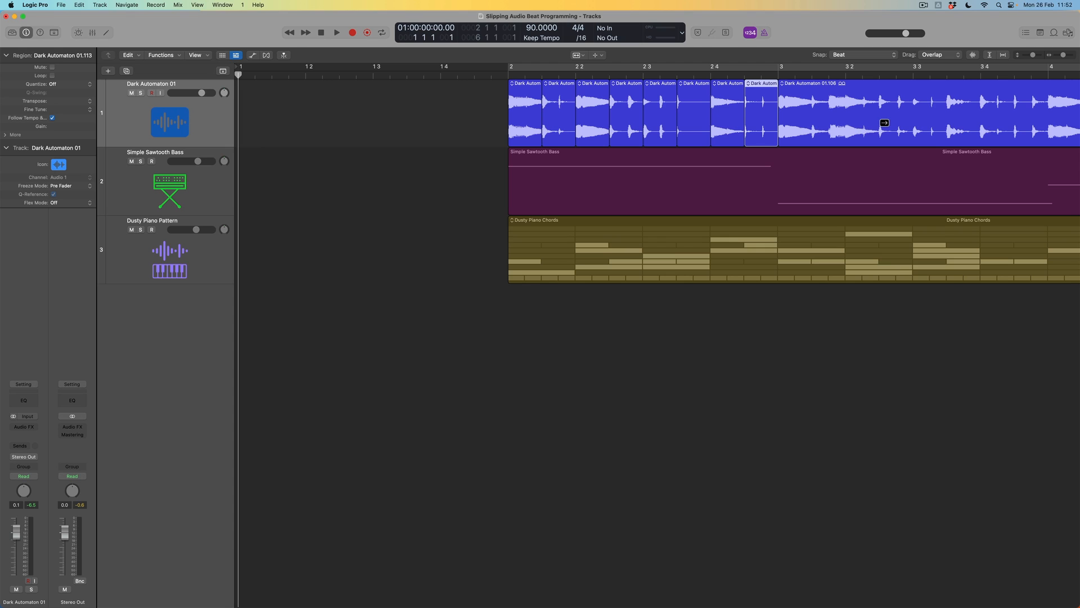
Step: Slip the audio inside the slices around beat 2.4 to shift their hits
drag(884, 123, 955, 125)
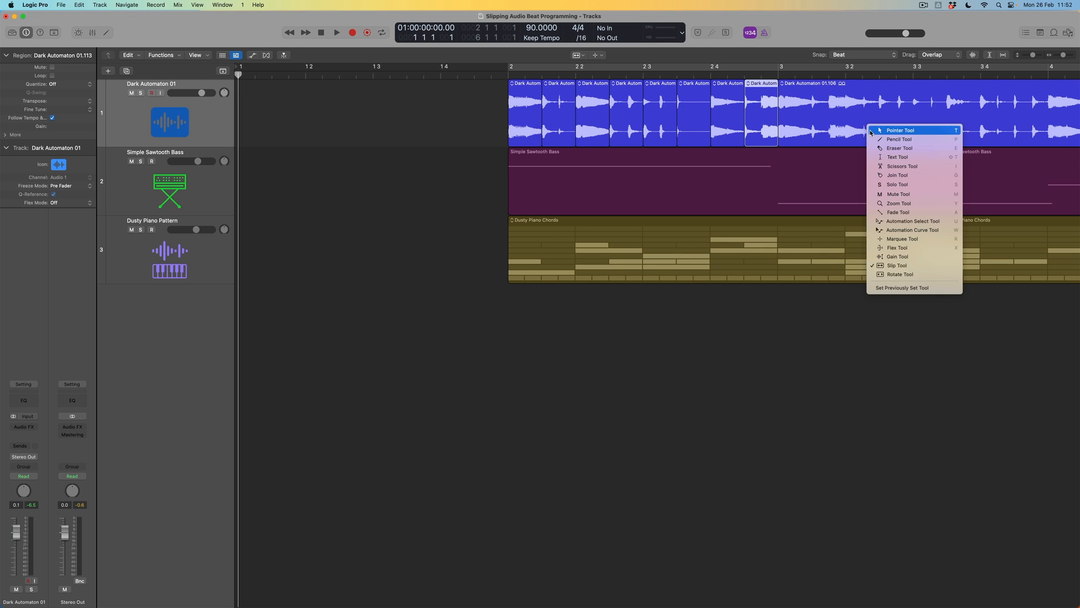
Step: Slide the slices' audio with the Slip Tool to reprogram the beat
click(900, 130)
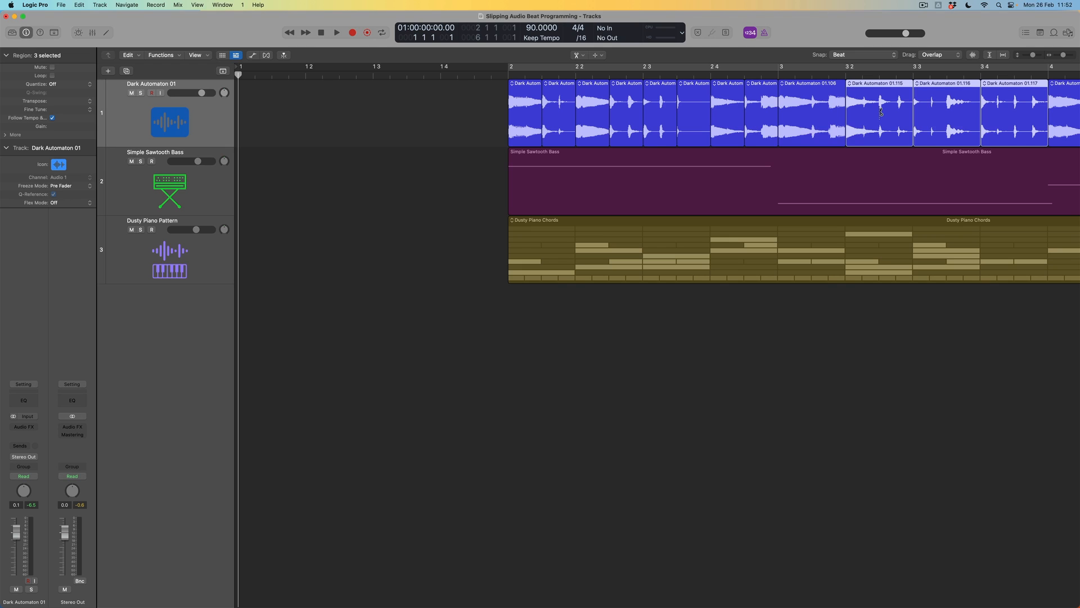
click(835, 54)
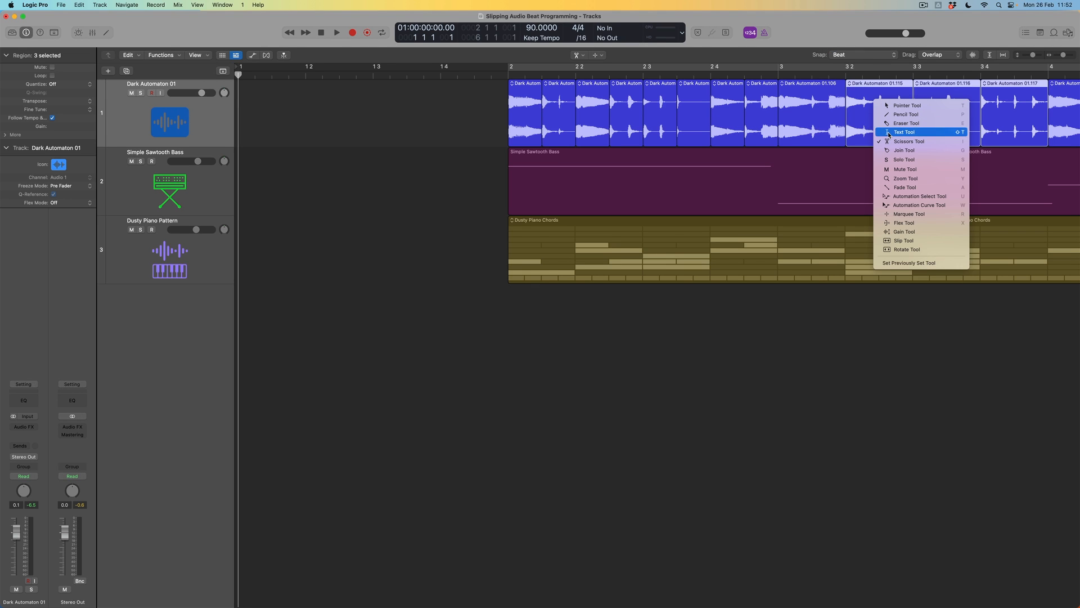
mouse_move(930, 240)
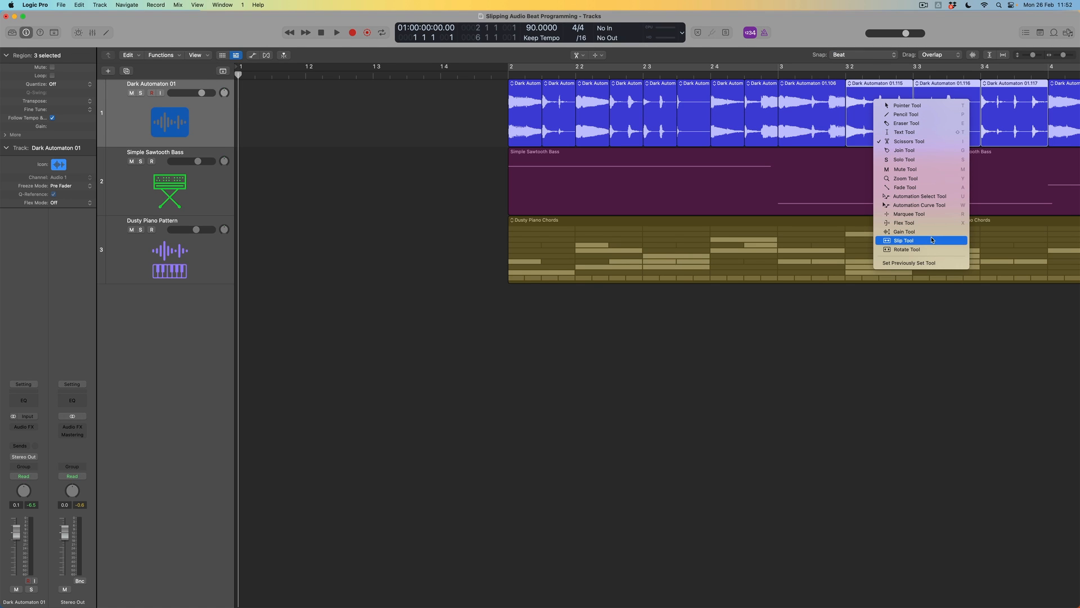
click(904, 240)
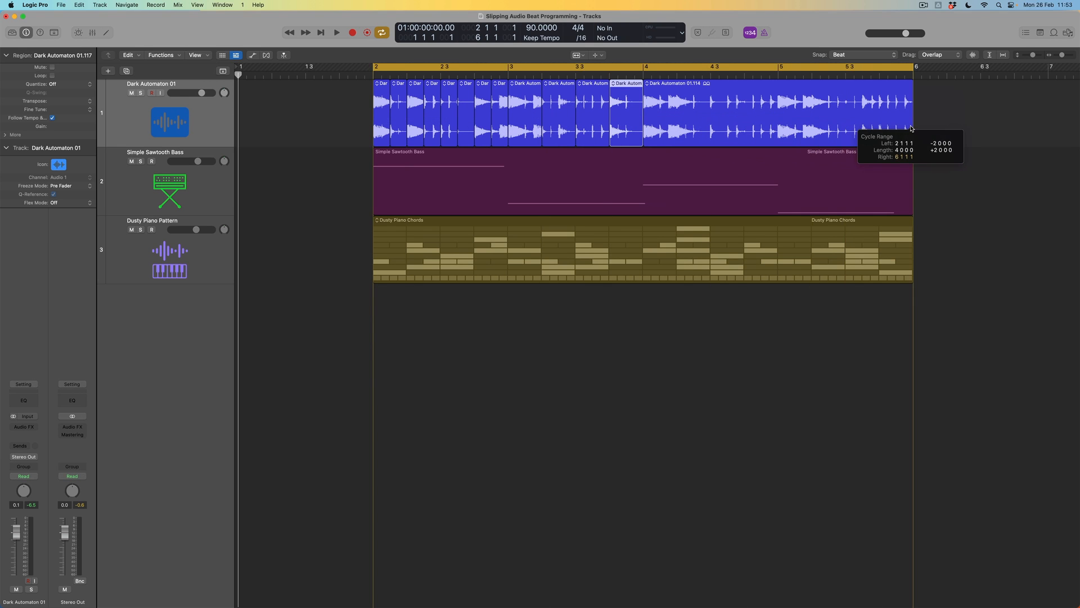
Step: Solo drum track 1, play the loop to audition it, then stop playback
click(141, 93)
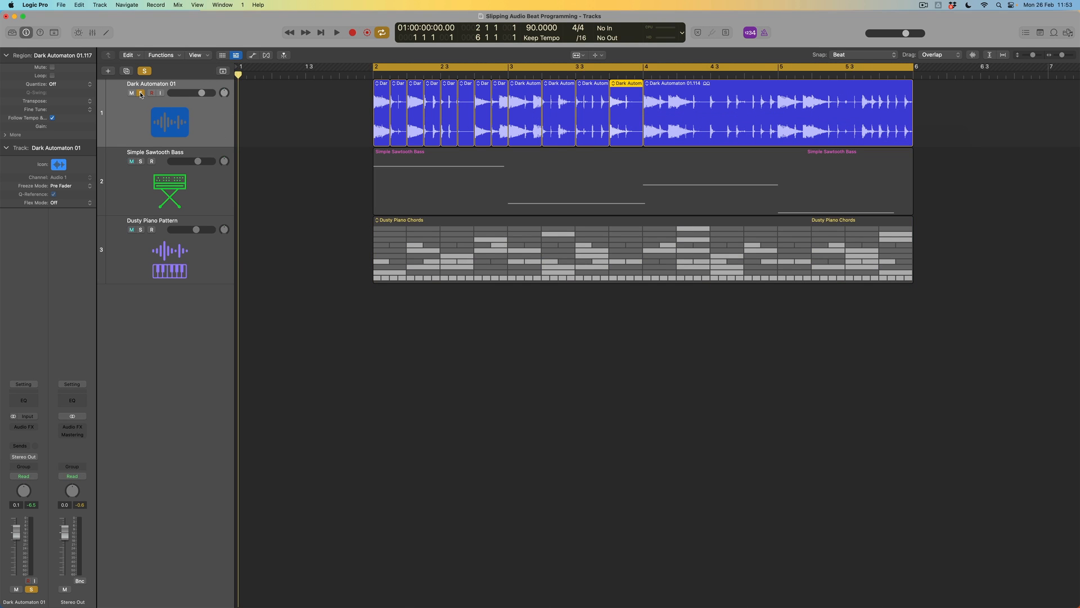
click(337, 32)
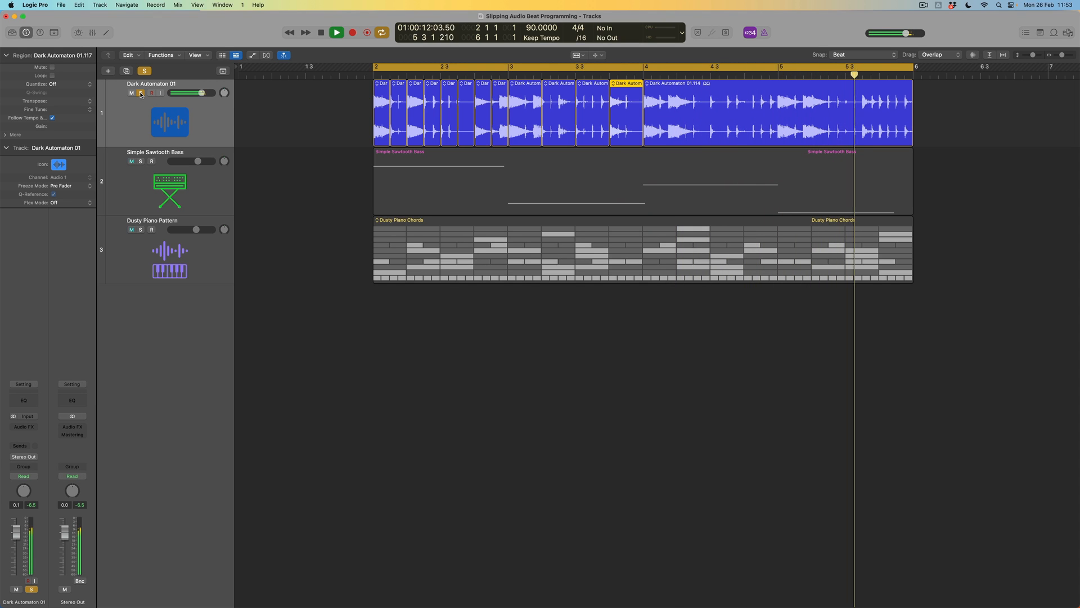
click(415, 74)
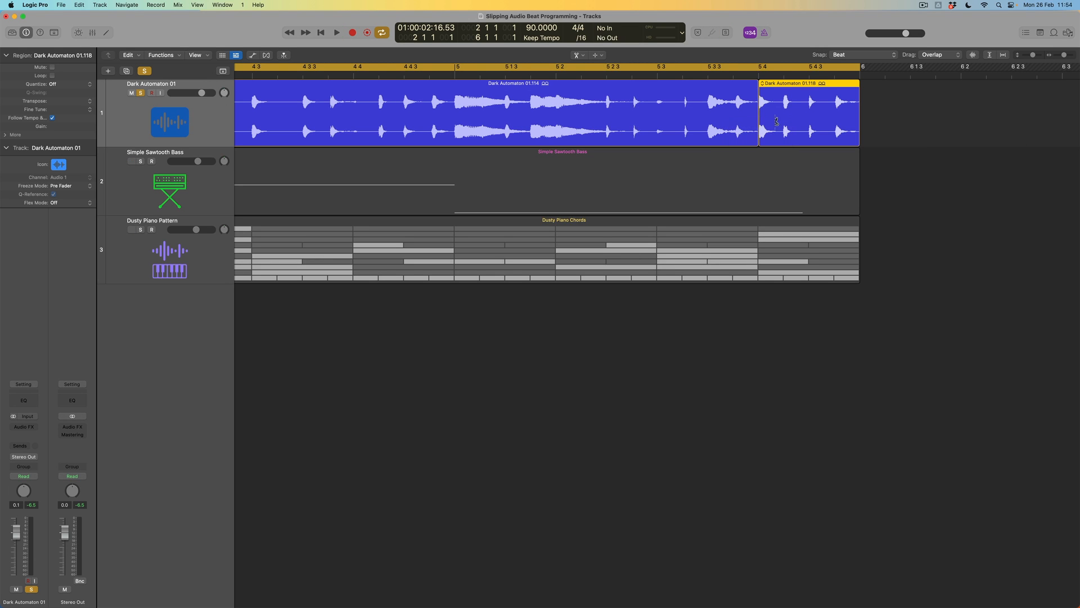
Step: Snap to Division, cut bar 5's last beat into four sixteenths, then snap Smart
click(861, 55)
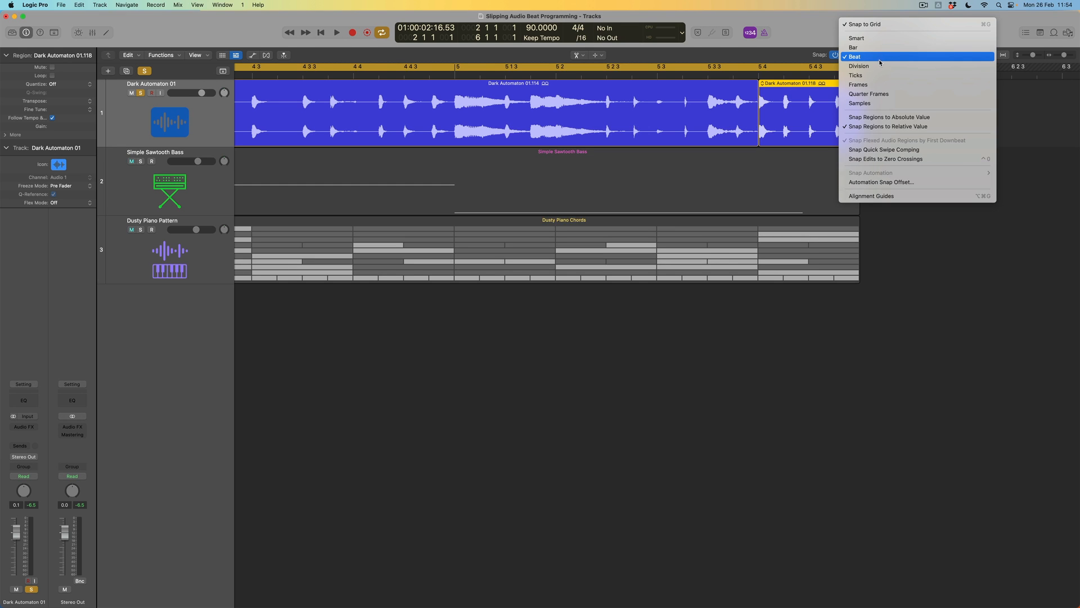
click(859, 66)
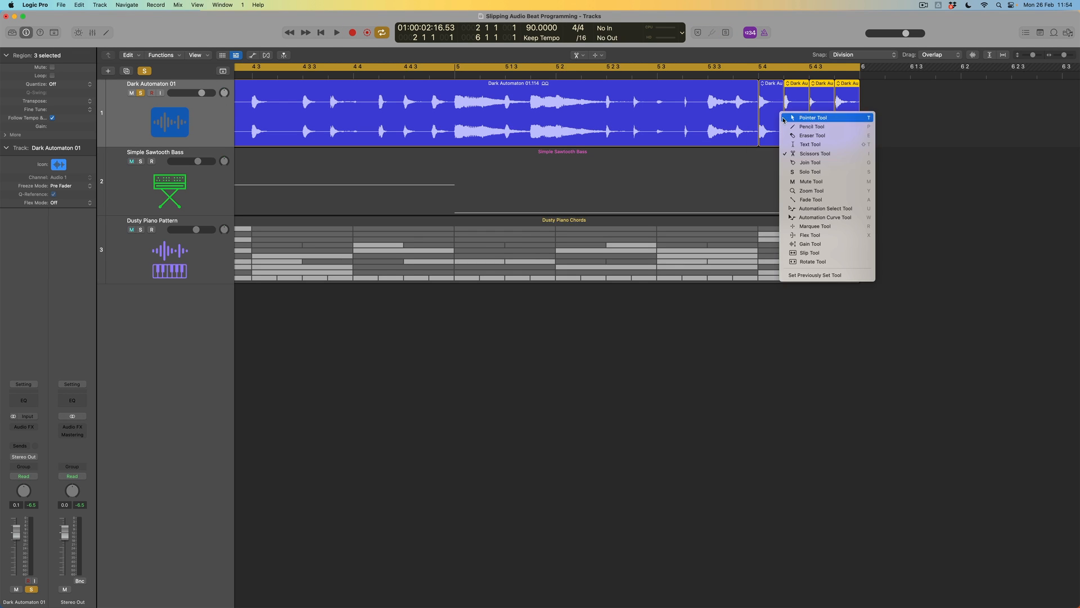
click(812, 117)
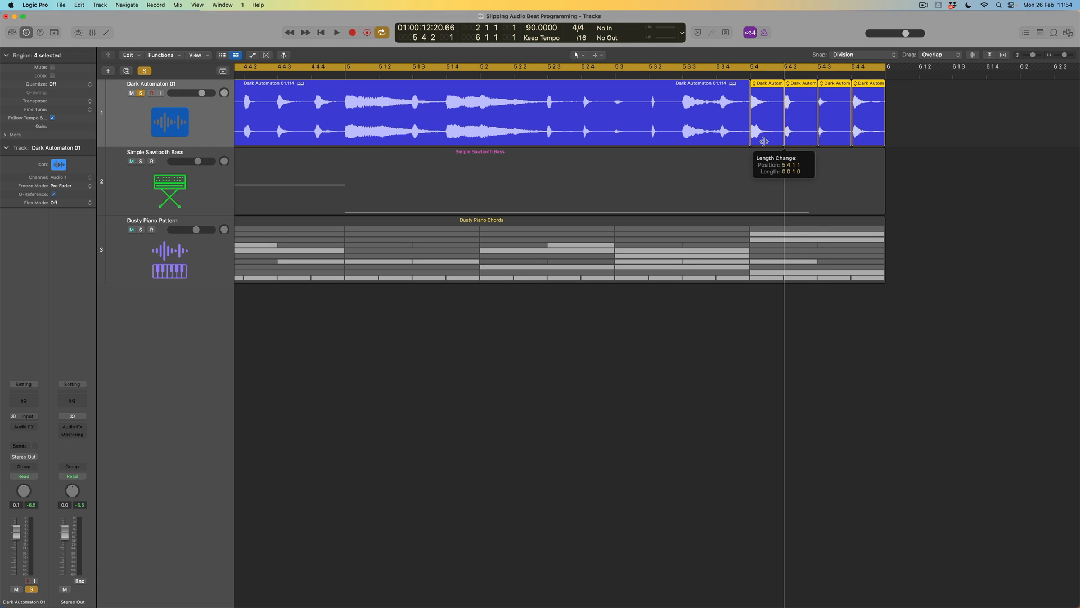
click(834, 55)
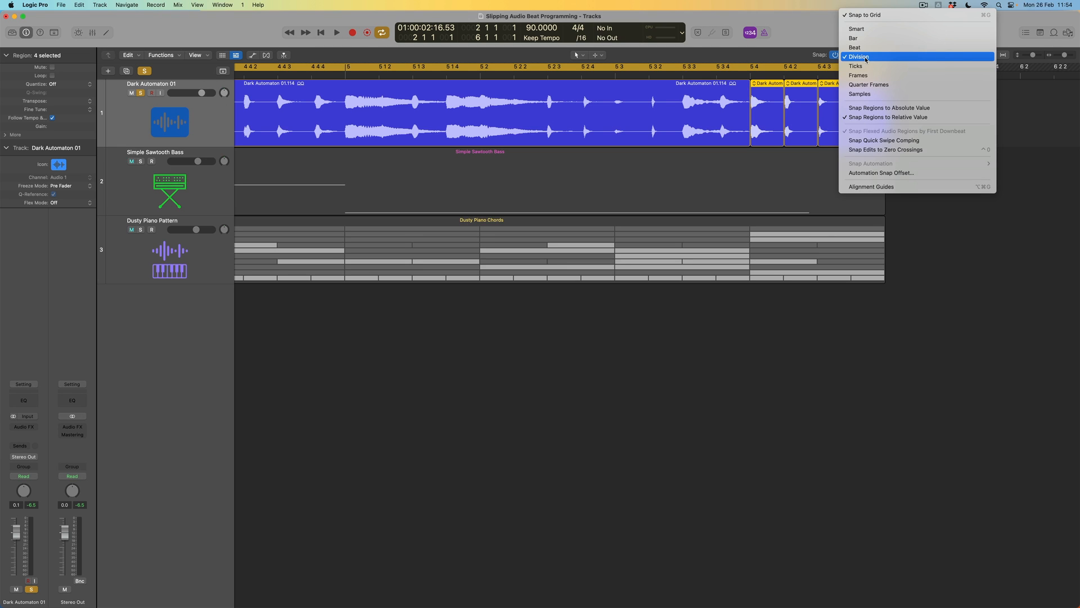
click(857, 28)
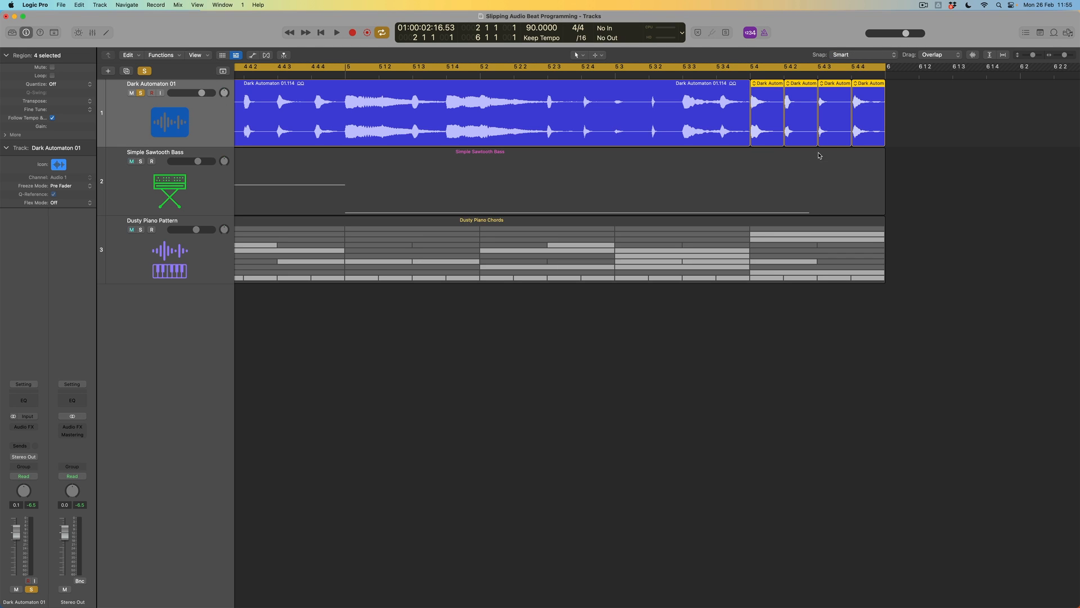
Step: Shorten the four slices and fill the gaps with copies, making eight thirty-second slices
drag(766, 140, 767, 135)
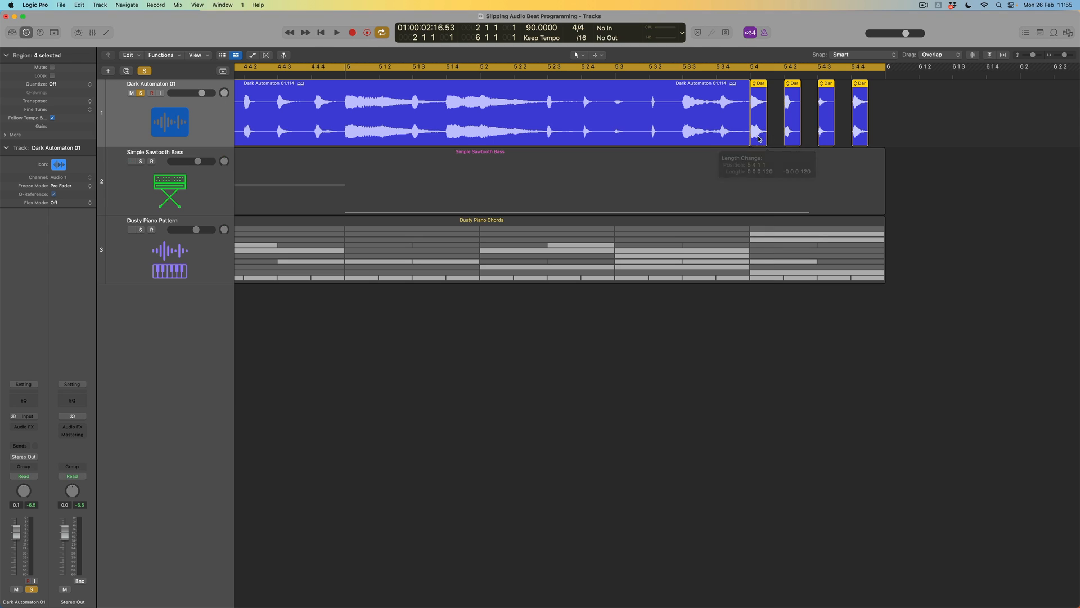
drag(758, 113, 778, 121)
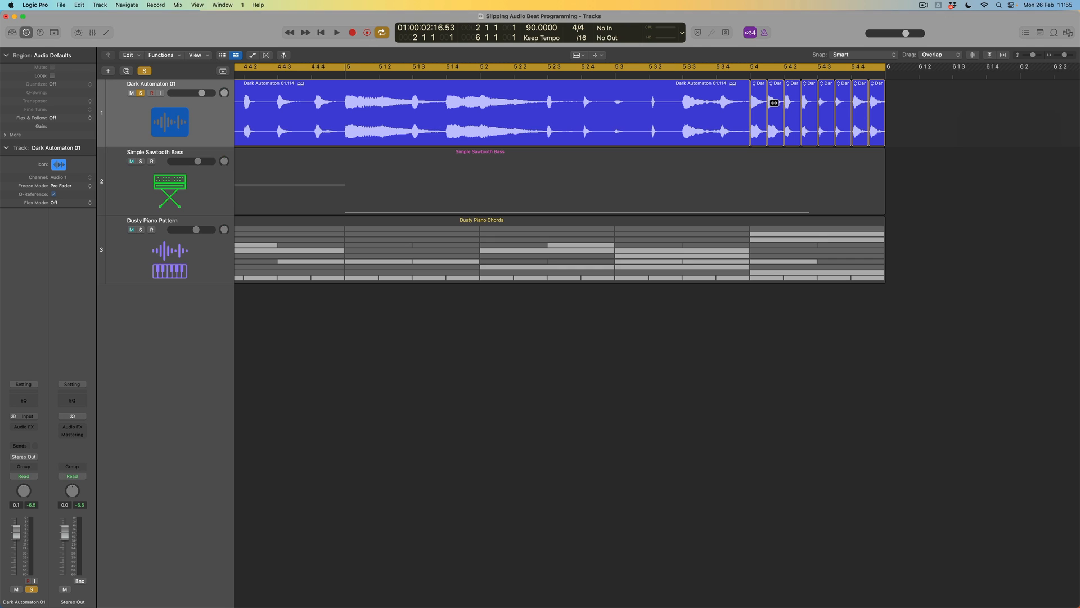
click(775, 84)
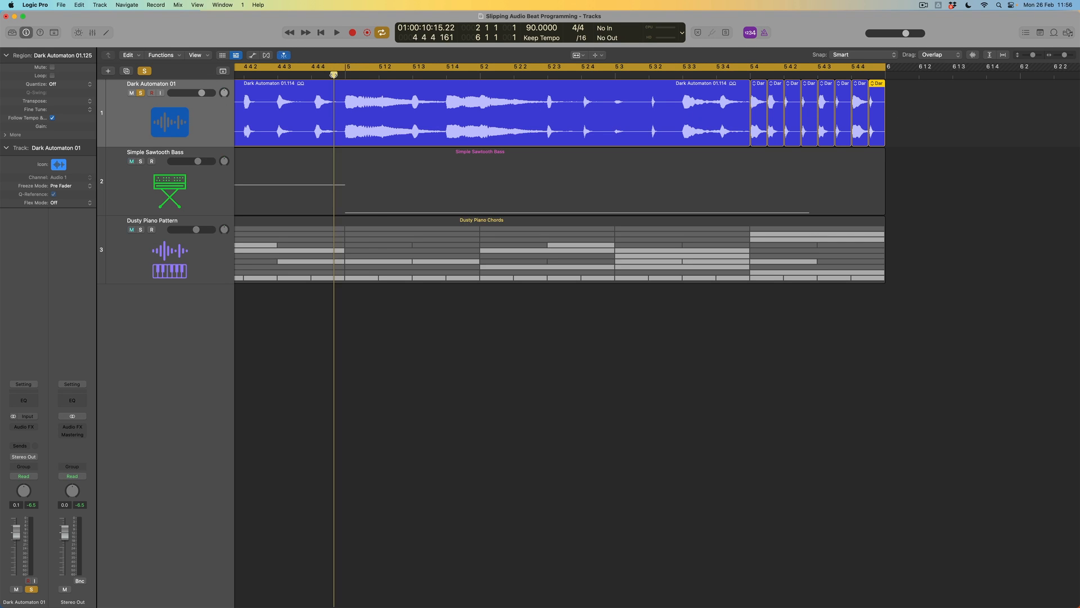
Step: Open the empty Audio FX slot on the Dark Automaton 01 channel strip
click(335, 33)
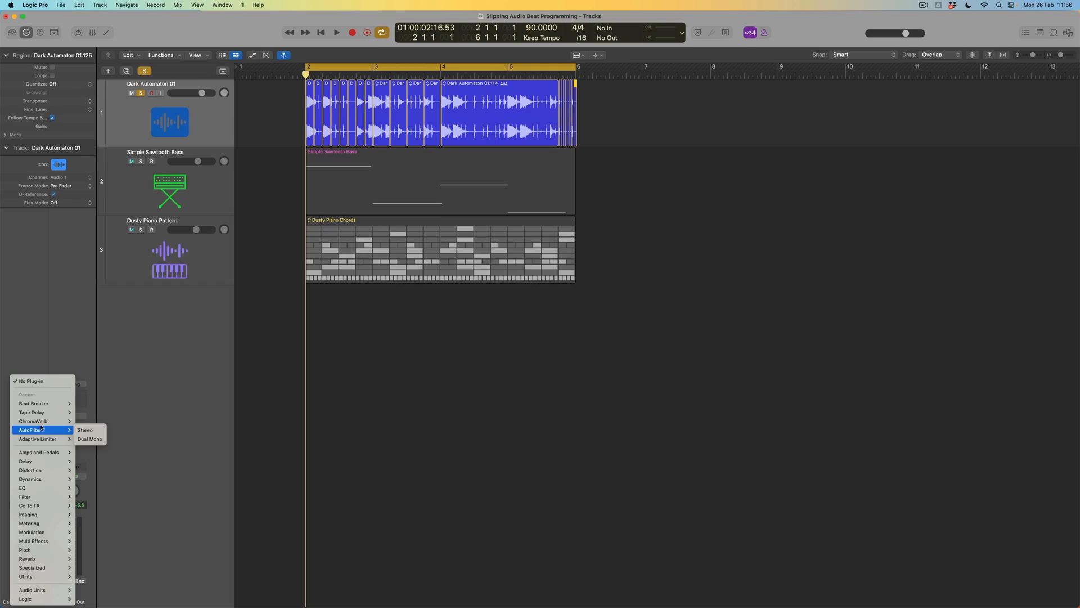
Step: Insert Beat Breaker on the drum track and open the Custom pattern slot's preset menu
click(33, 403)
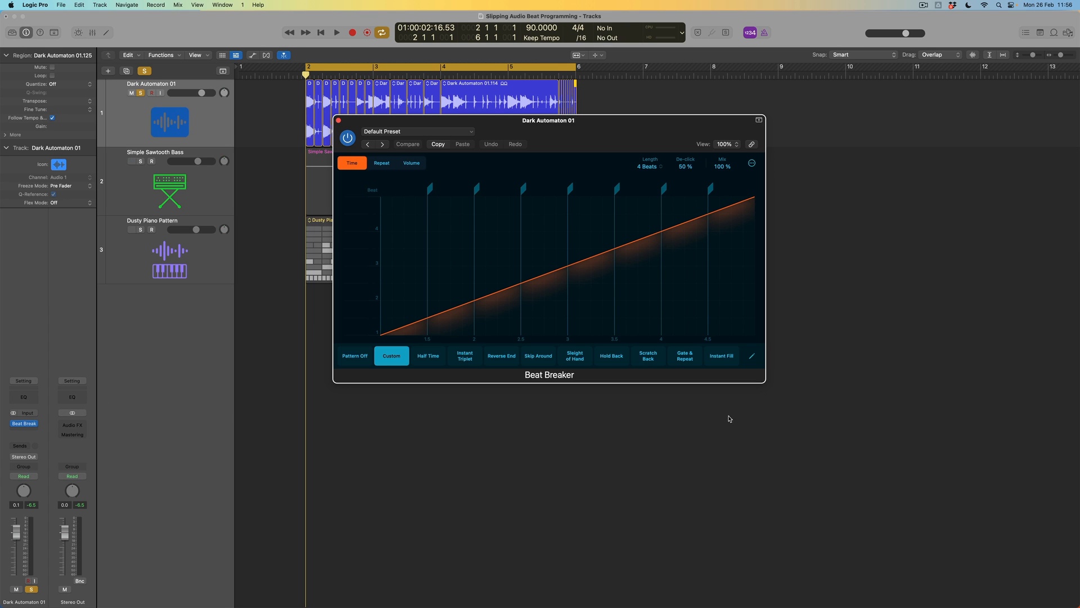
mouse_move(753, 358)
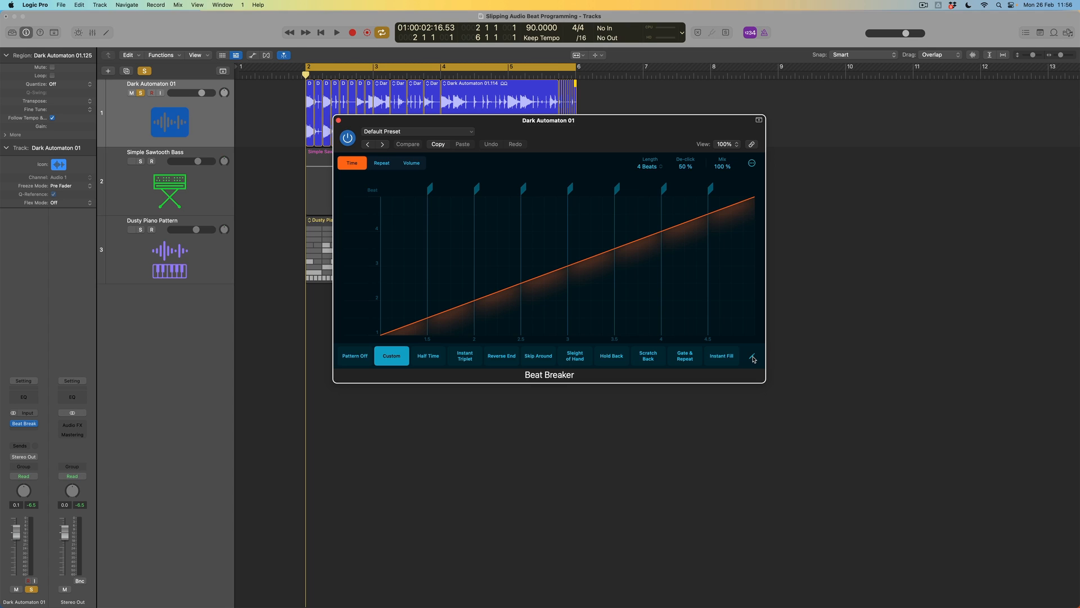
click(751, 356)
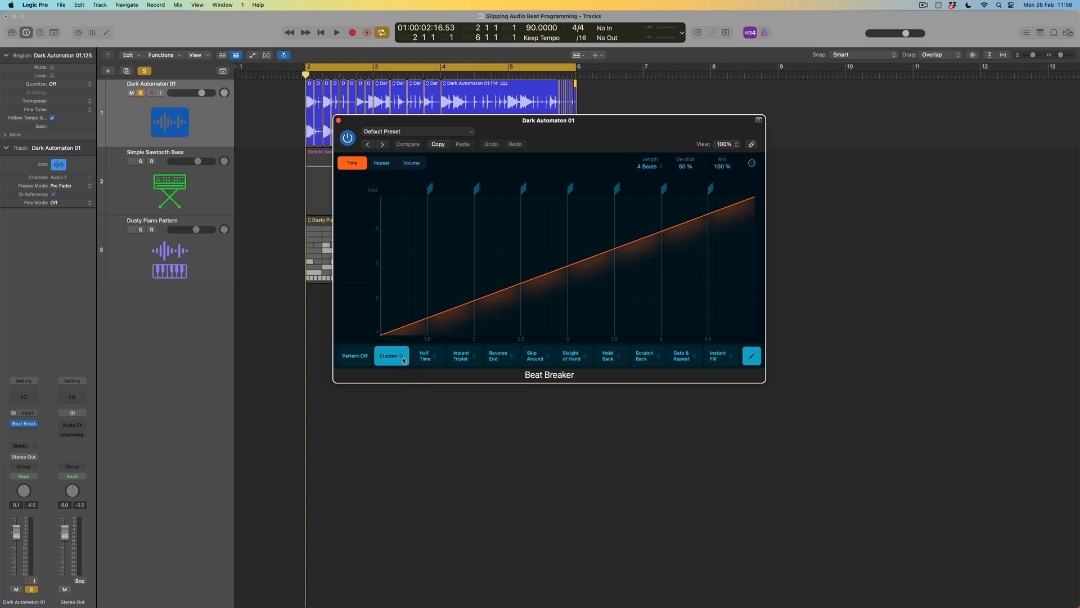
click(390, 356)
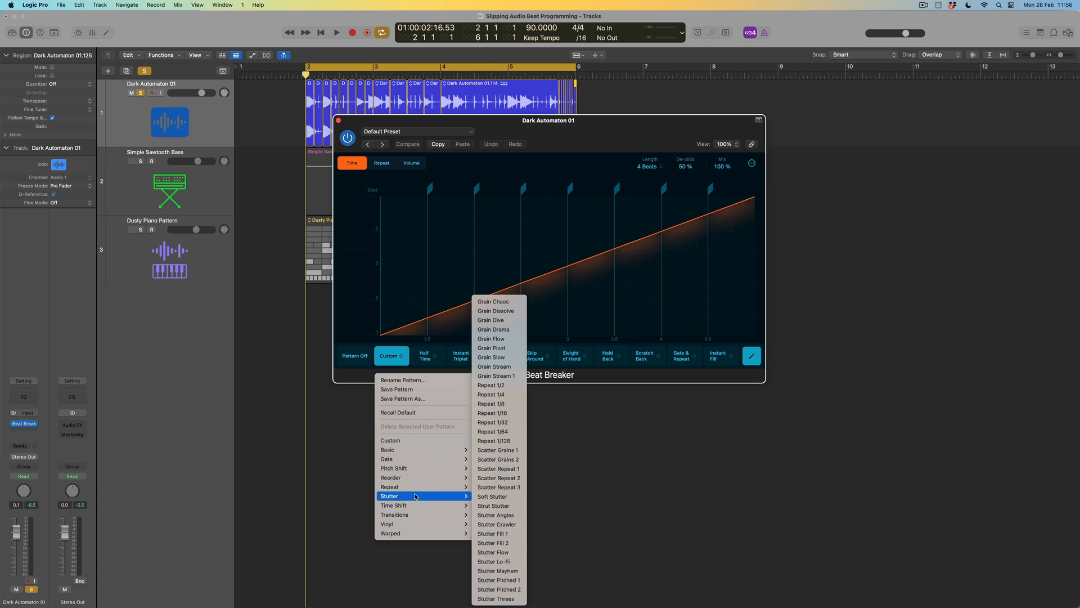
mouse_move(444, 499)
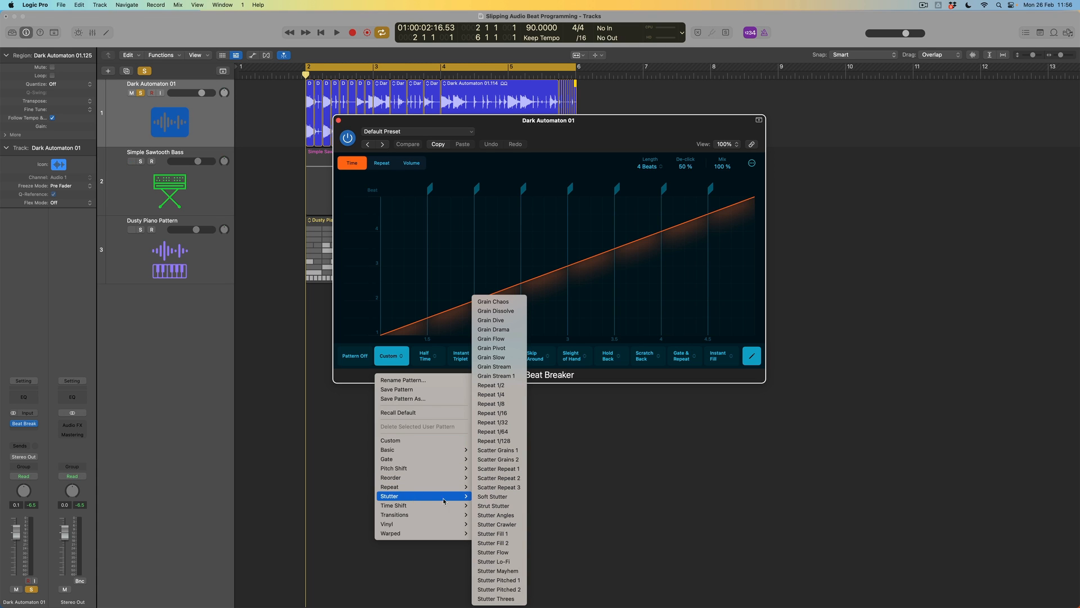
mouse_move(492, 496)
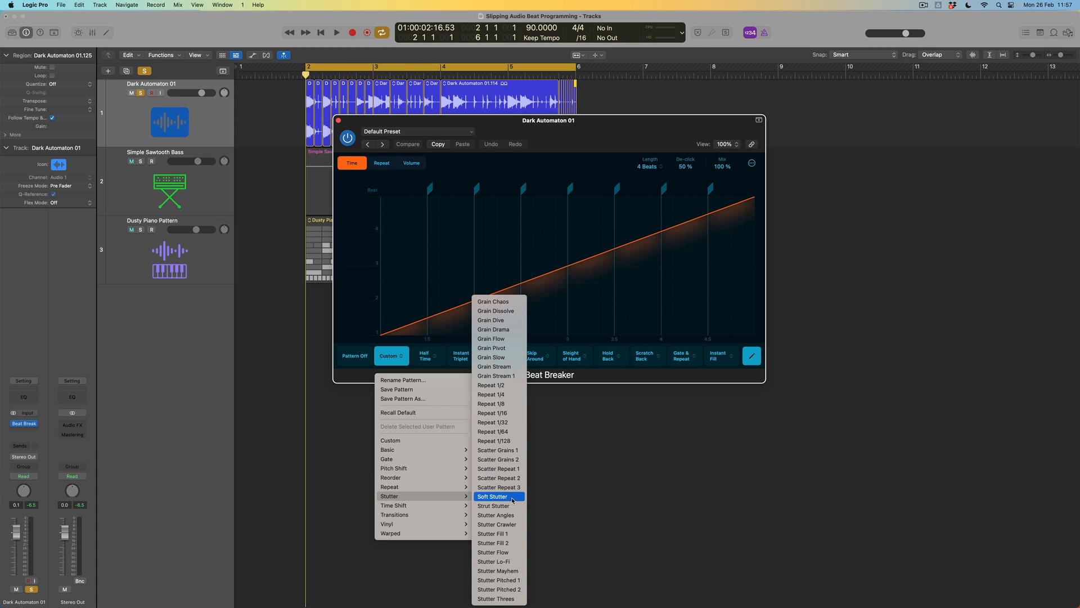
Step: Load the Stutter > Soft Stutter pattern and play the loop
click(492, 496)
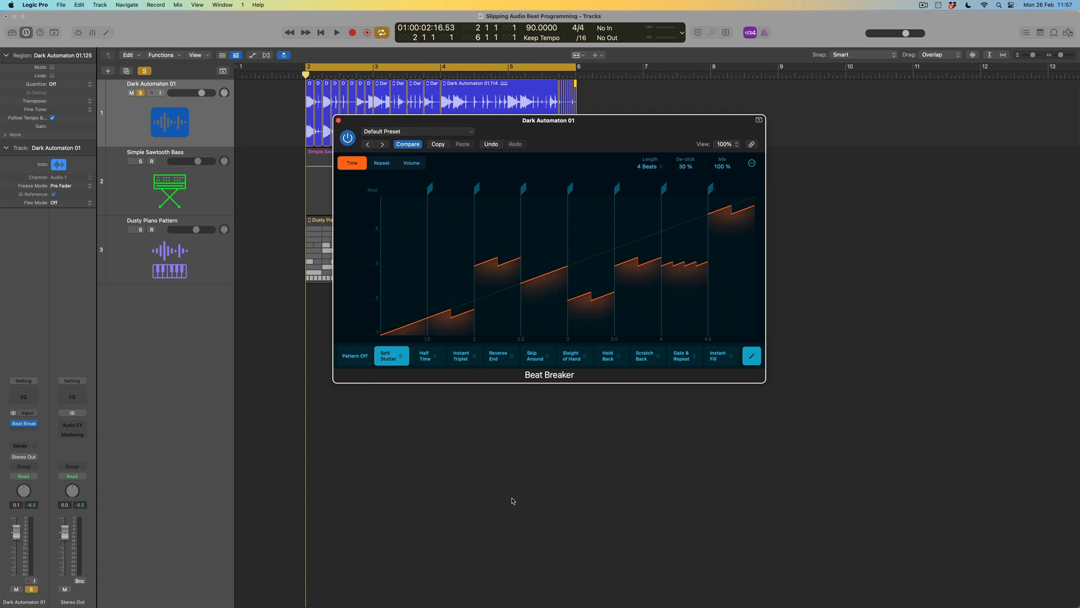
click(337, 33)
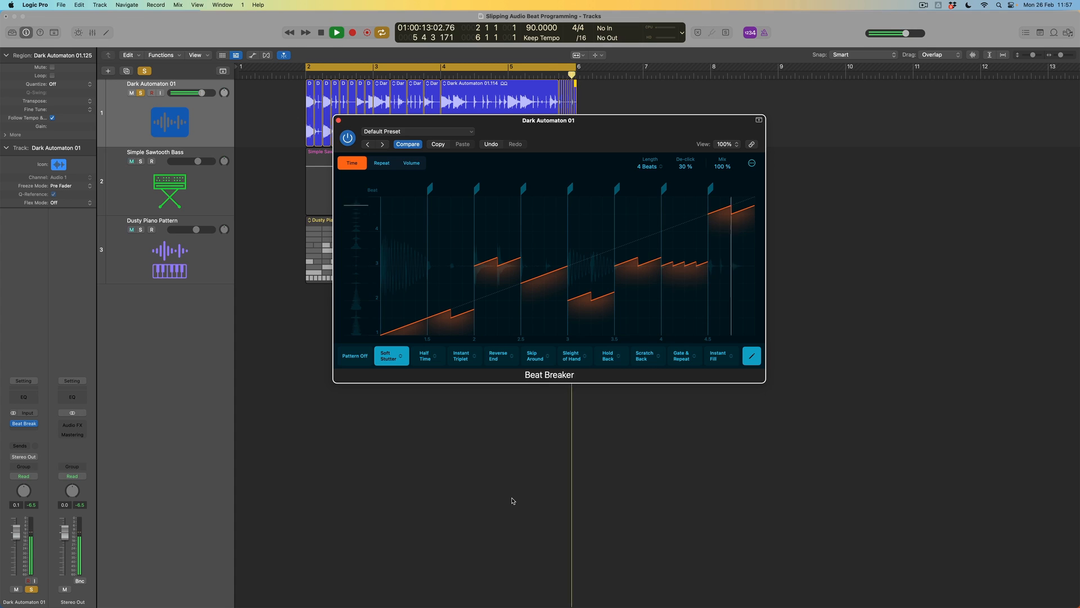
Step: Stop playback, then unsolo track 1 to hear all three tracks with Beat Breaker at 30% mix
click(320, 33)
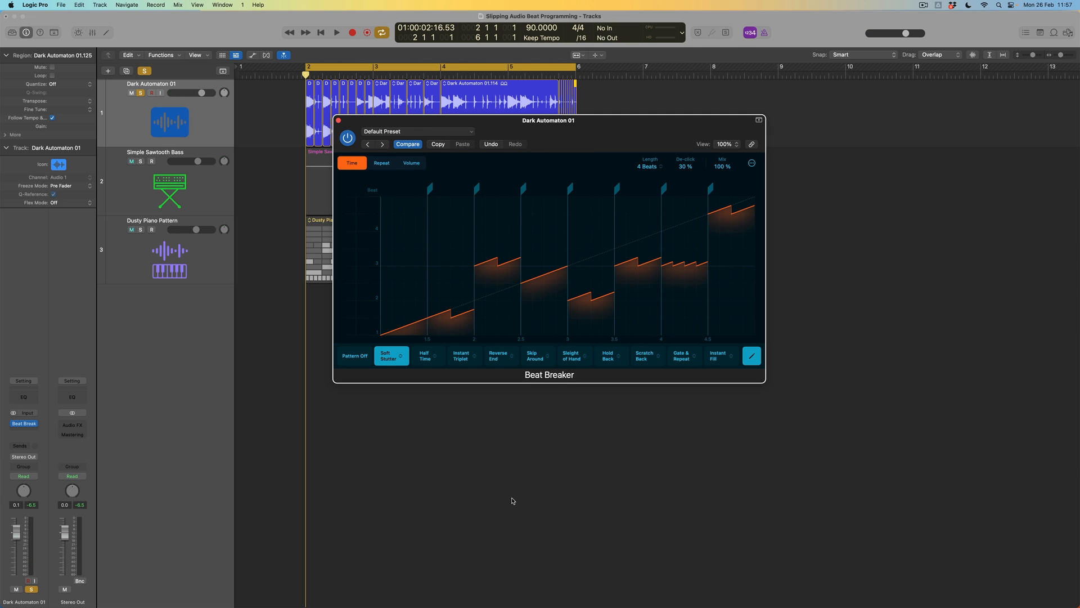
mouse_move(699, 197)
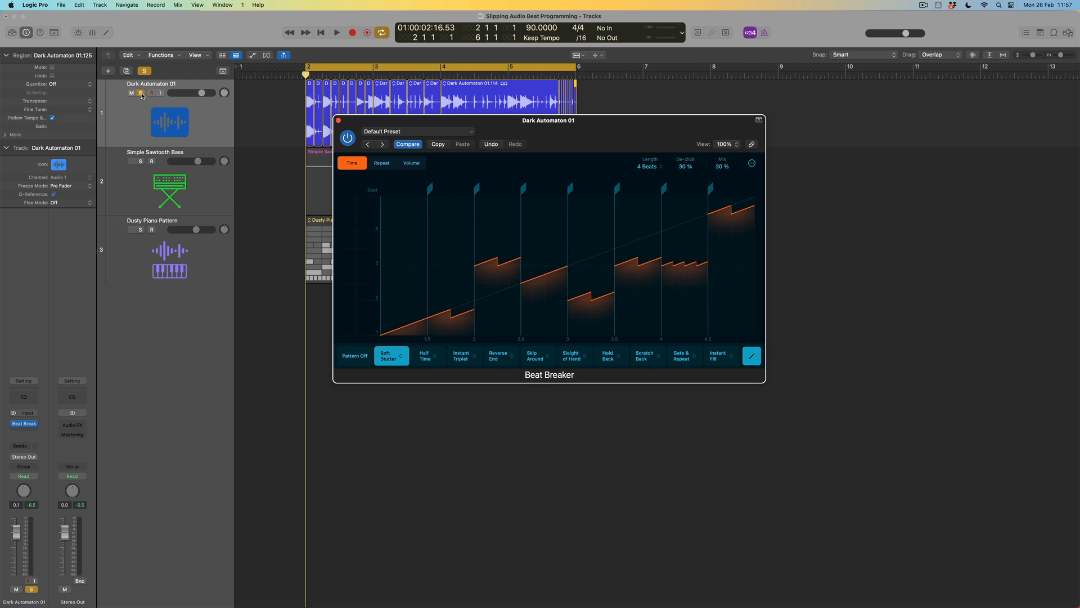
click(336, 33)
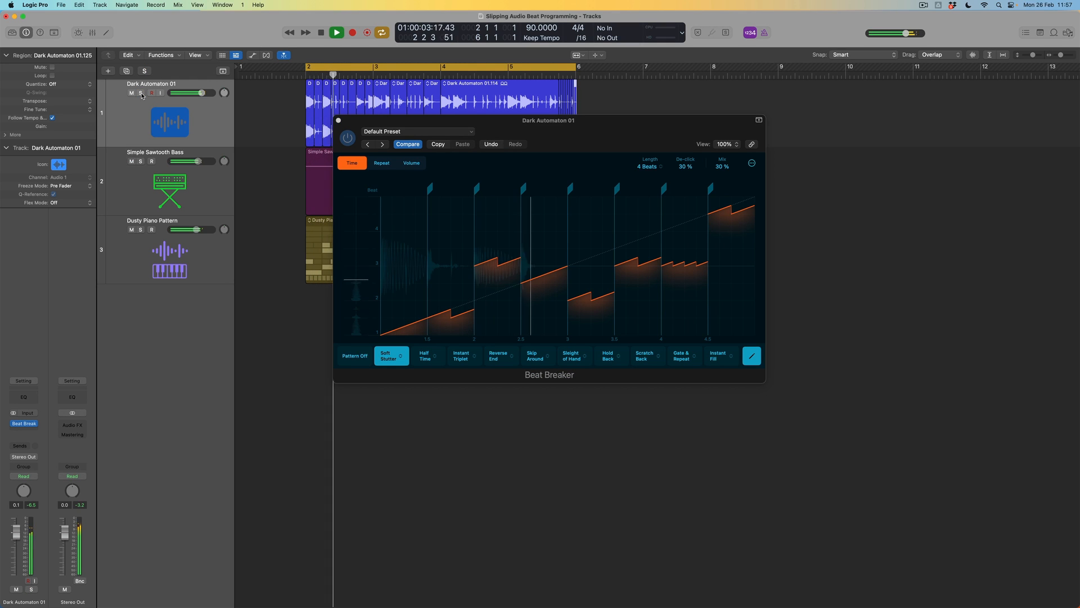